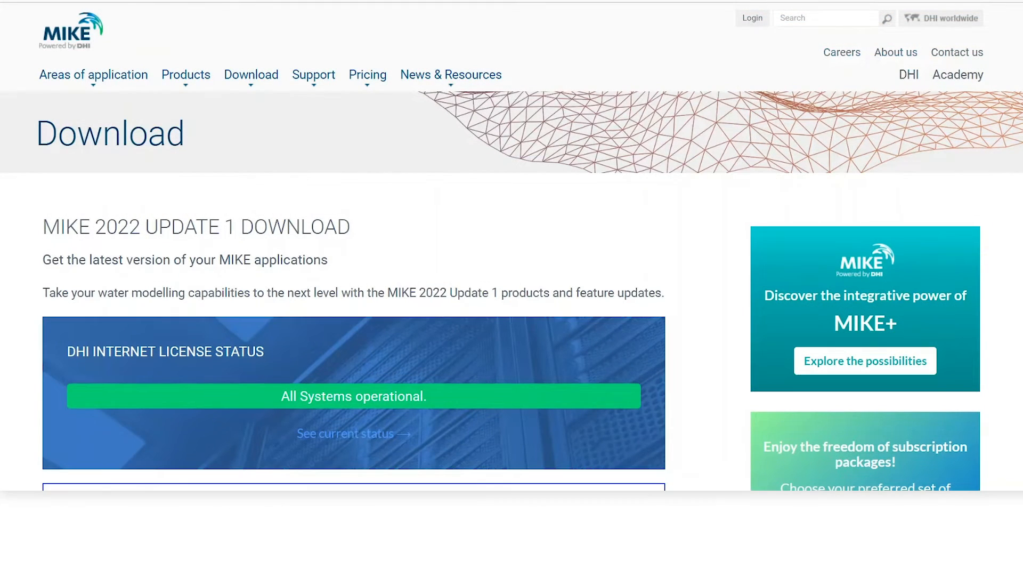
- Open the MIKE+ 2022 Update 1 ArcGIS entry from the DHI download page to launch ArcGIS Pro
scroll("down", 3)
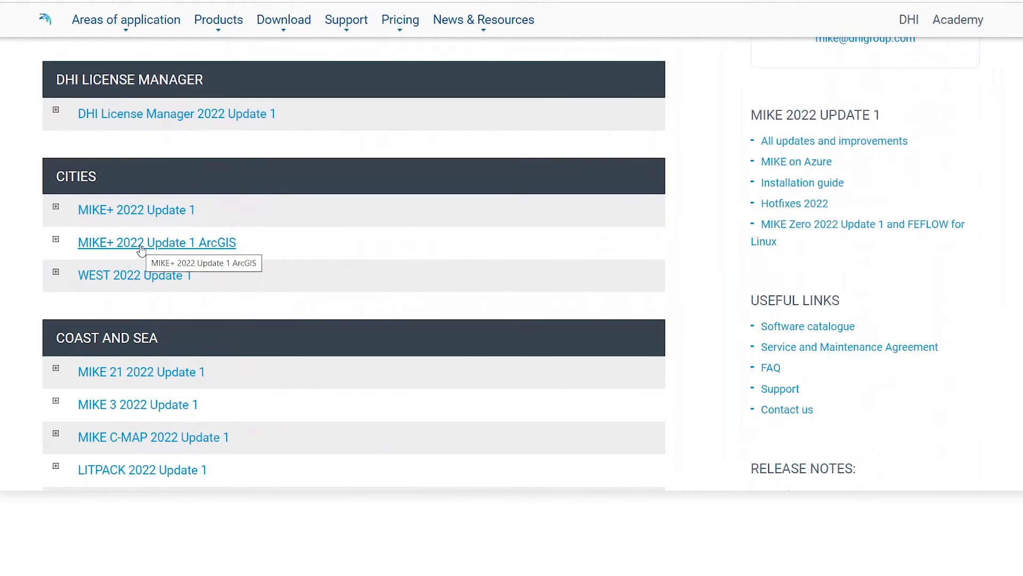
left_click(156, 242)
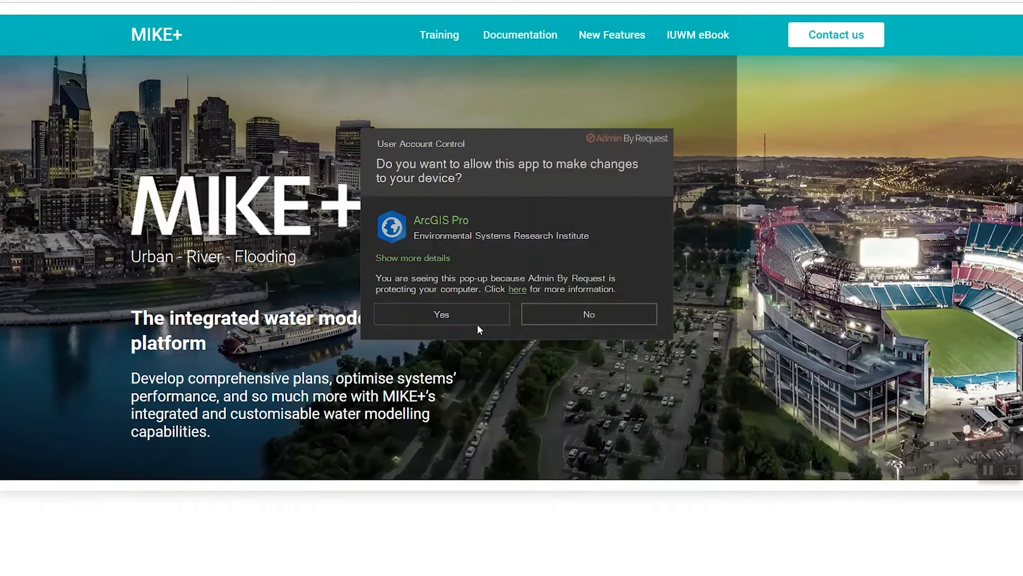
- Allow ArcGIS Pro to run and reach its Licensing settings with the Standard single-use level selected
left_click(442, 314)
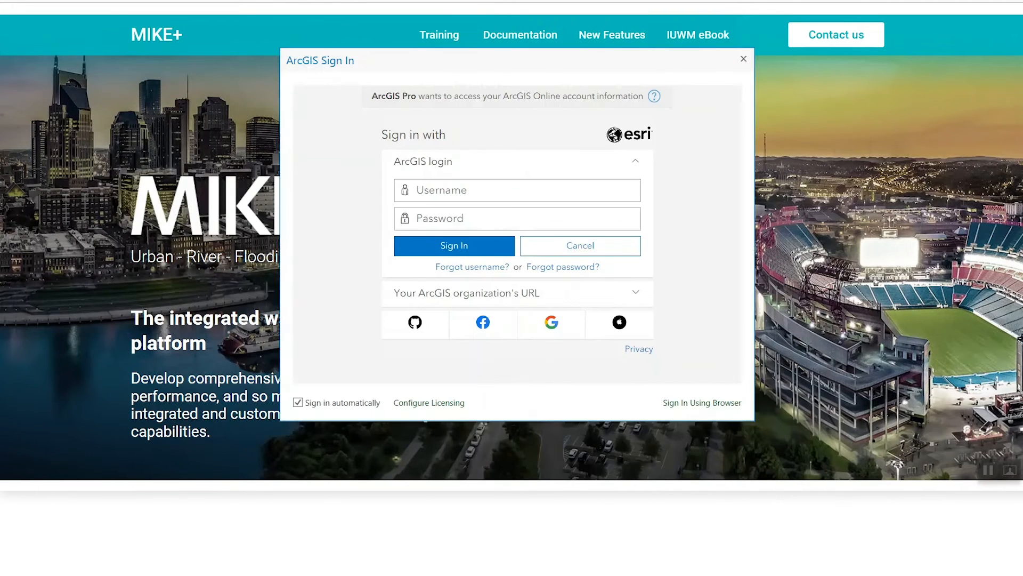
left_click(428, 401)
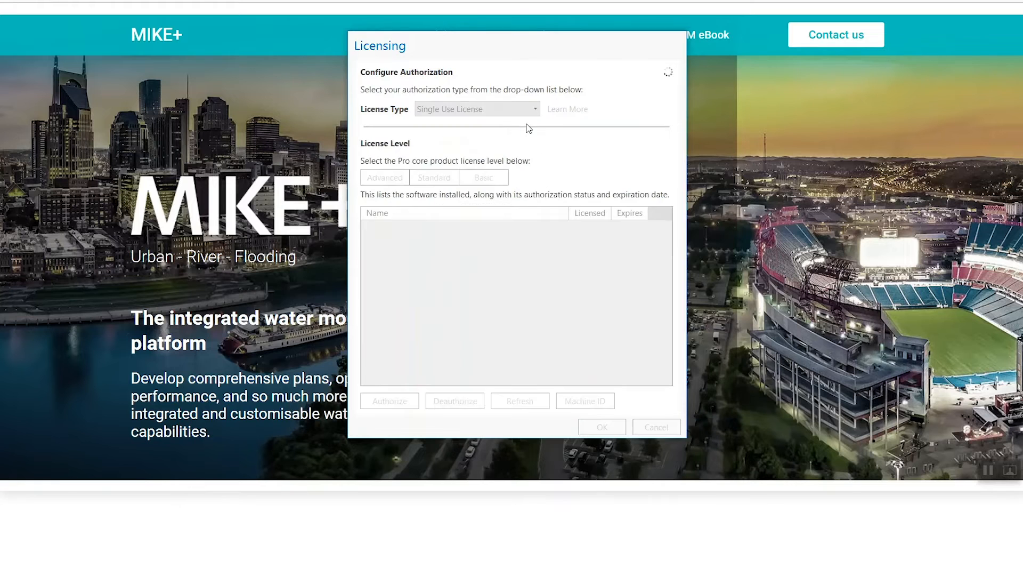
left_click(434, 177)
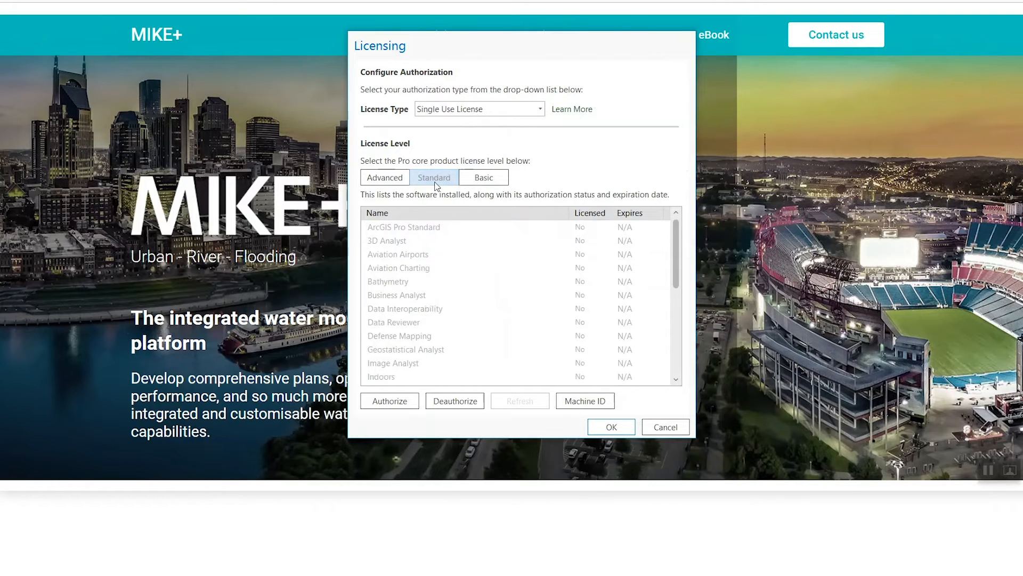
mouse_move(389, 401)
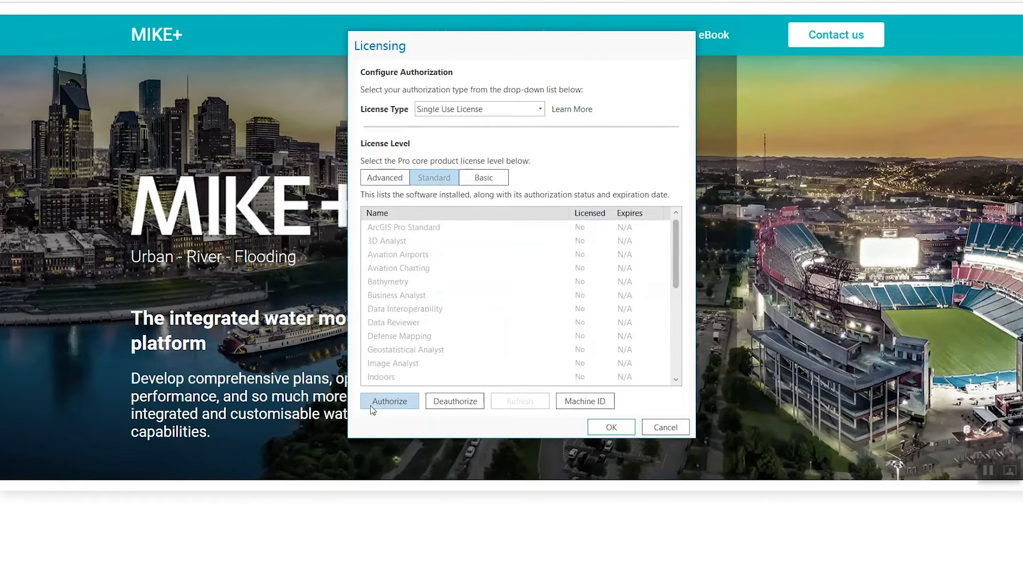
- Authorize with the received ArcGIS Pro Standard single-use .eslf license file from the desktop
left_click(389, 401)
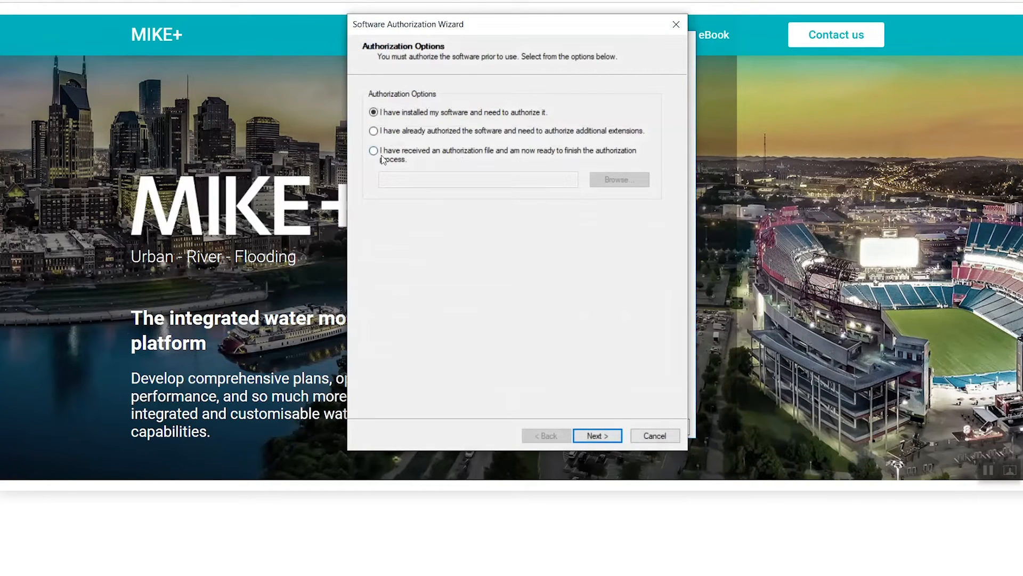
left_click(374, 150)
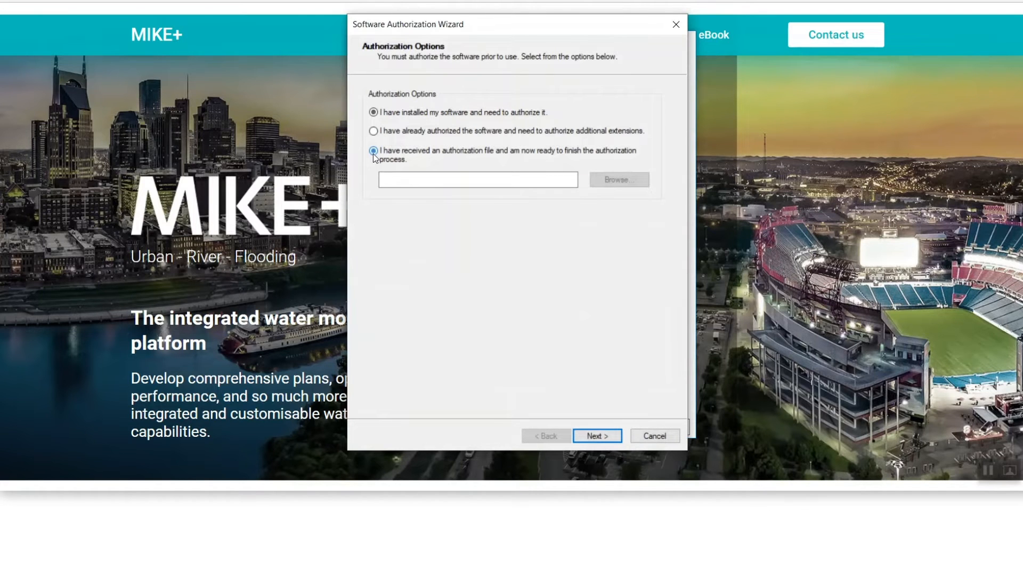
left_click(618, 179)
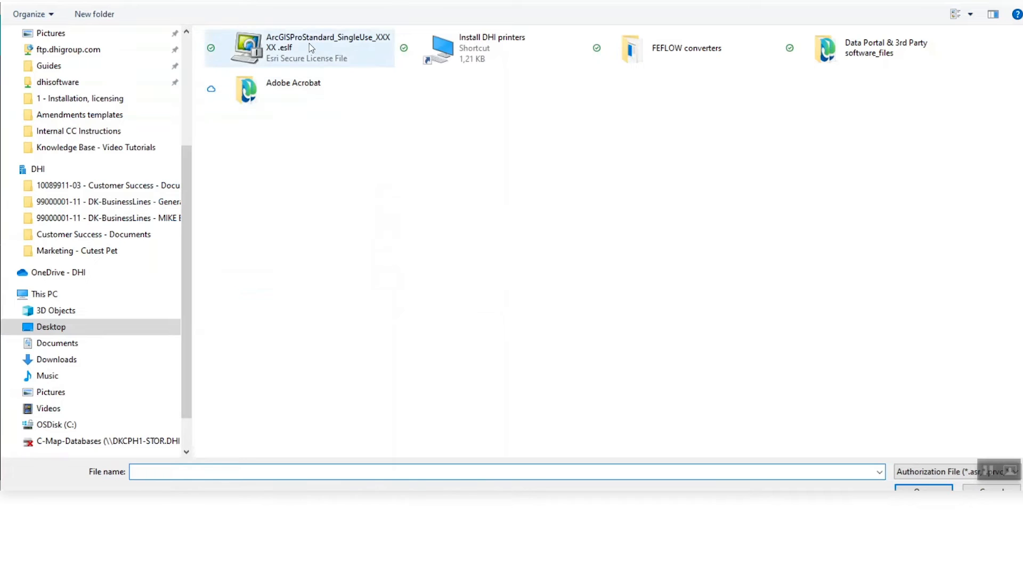
left_click(297, 48)
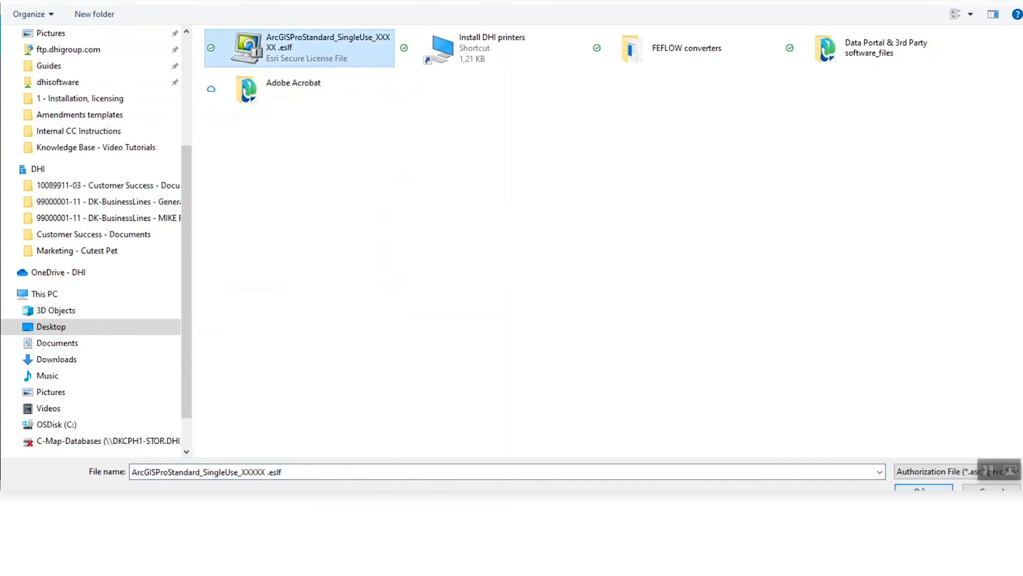
left_click(924, 486)
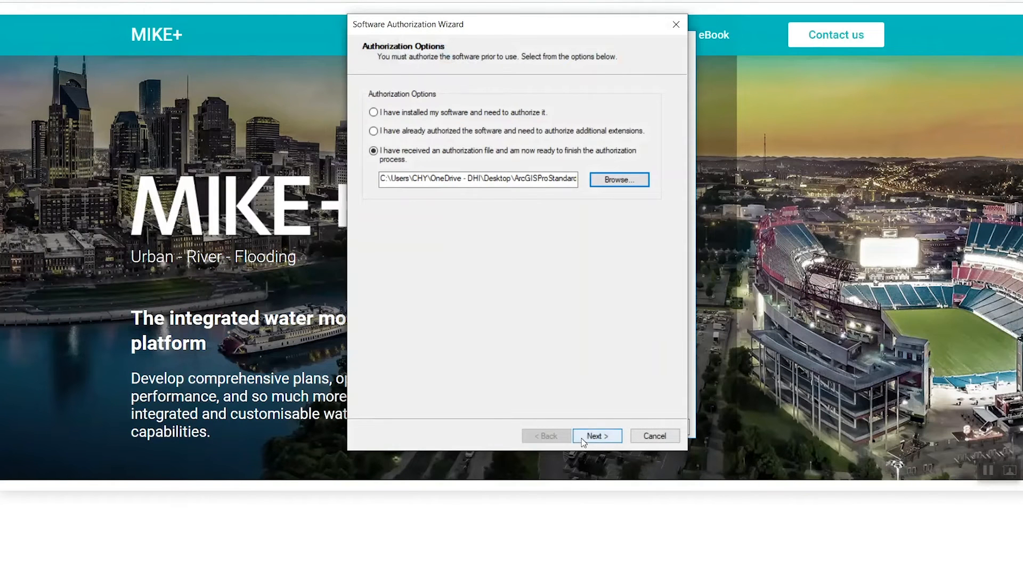
left_click(595, 435)
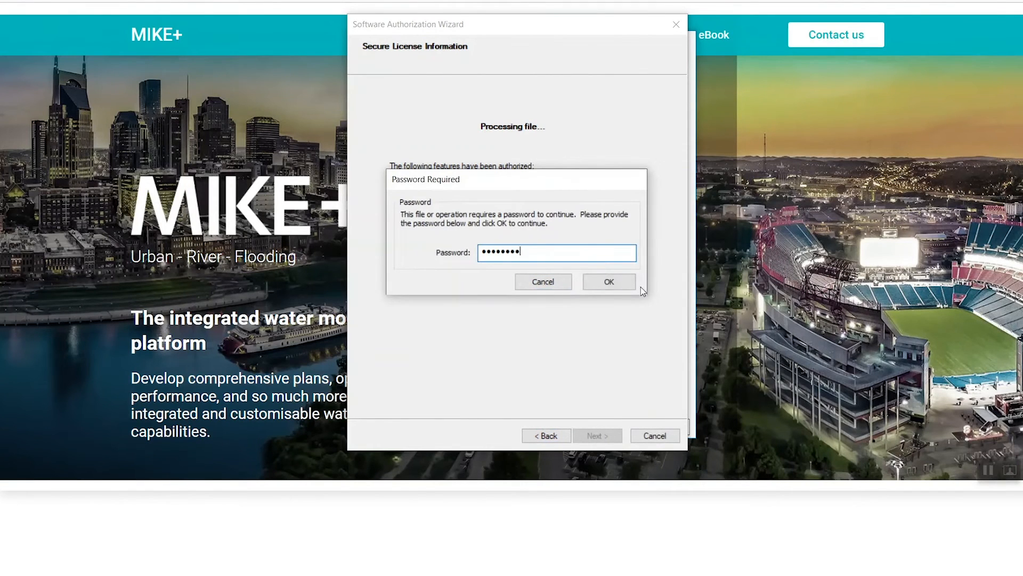
- Submit the license file password so Standard shows licensed until 11/08/2022, then close Licensing
left_click(607, 282)
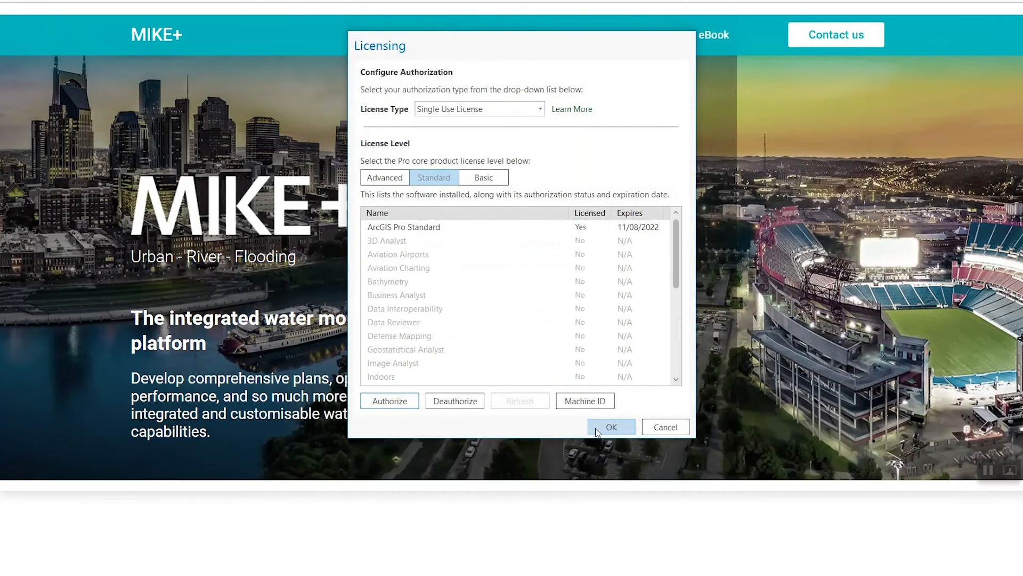
left_click(611, 427)
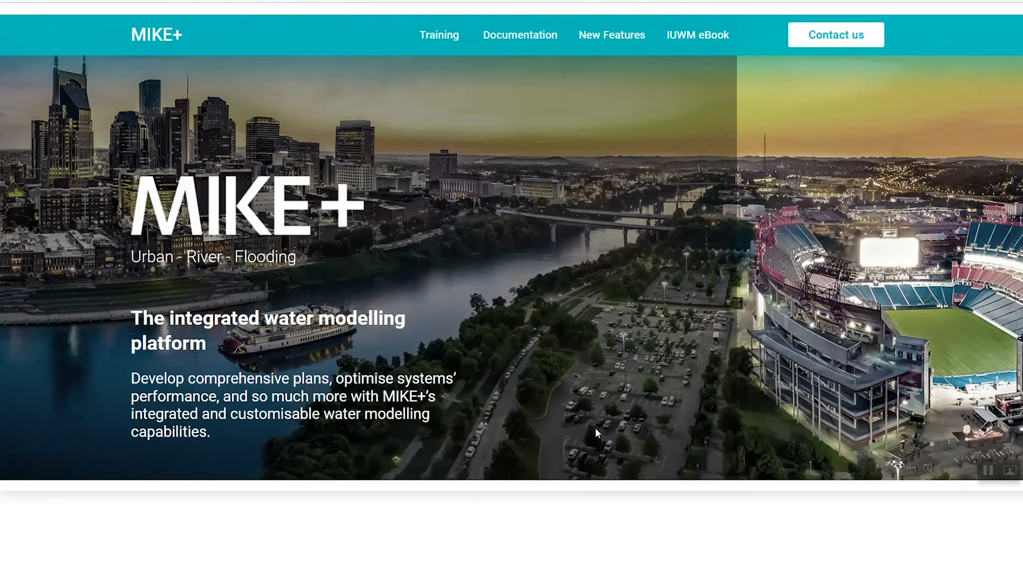